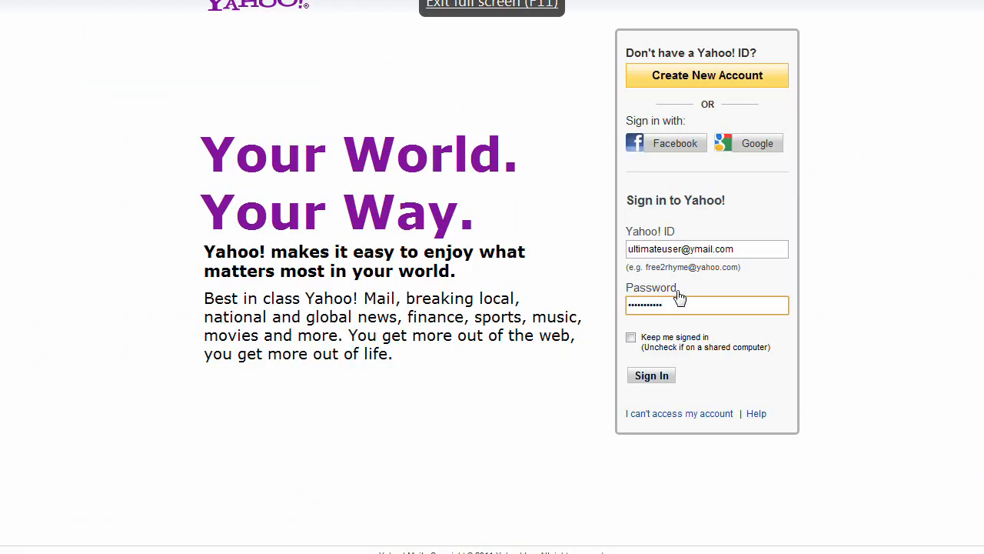
- Sign in to Yahoo! Mail and open the inbox showing its eight messages
{"action": "left_click", "coordinate": [651, 375]}
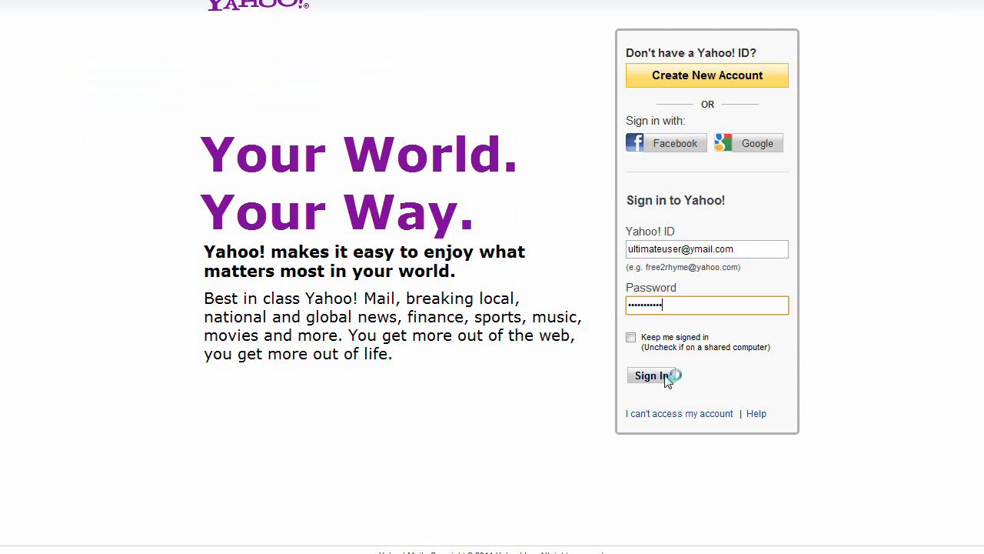
{"action": "left_click", "coordinate": [651, 376]}
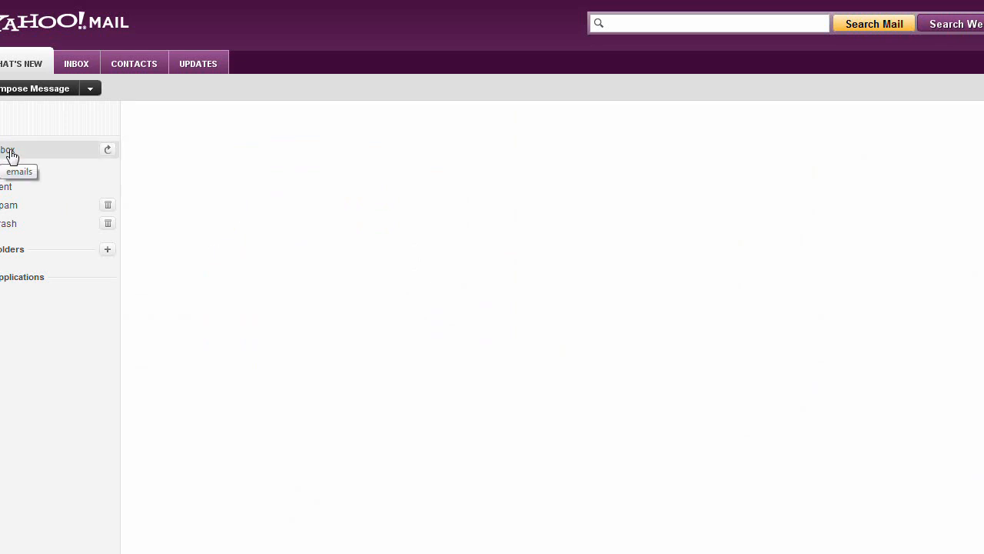
{"action": "left_click", "coordinate": [8, 150]}
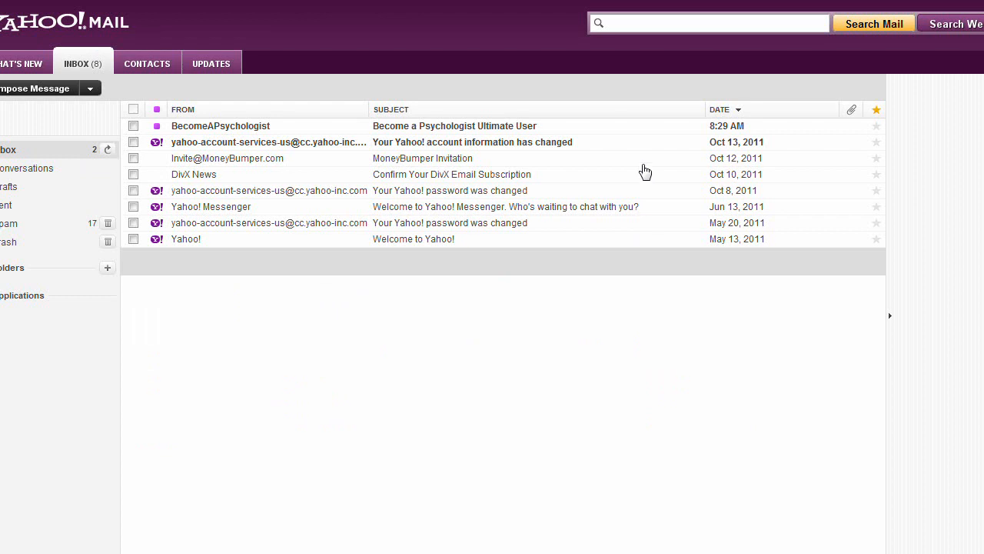
{"action": "mouse_move", "coordinate": [429, 130]}
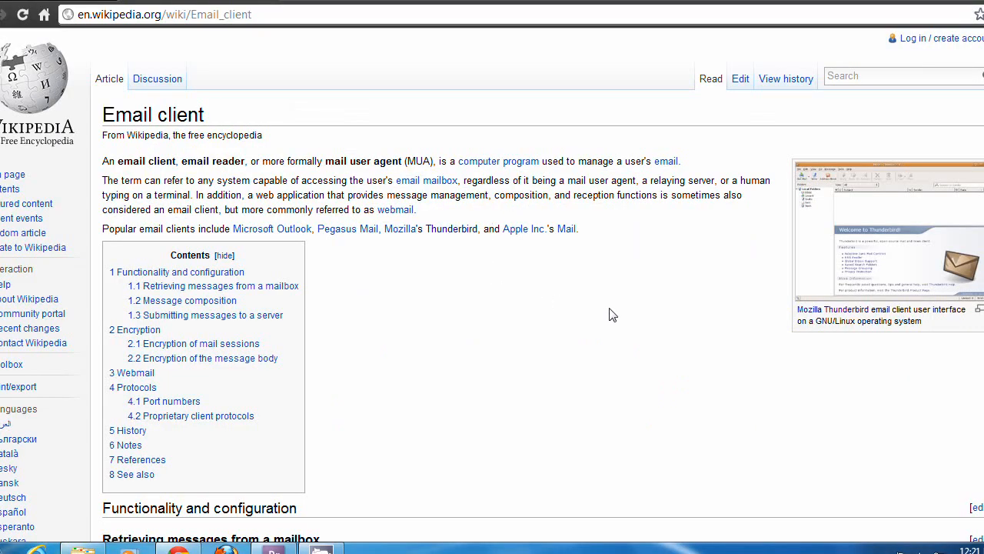
{"action": "mouse_move", "coordinate": [675, 392]}
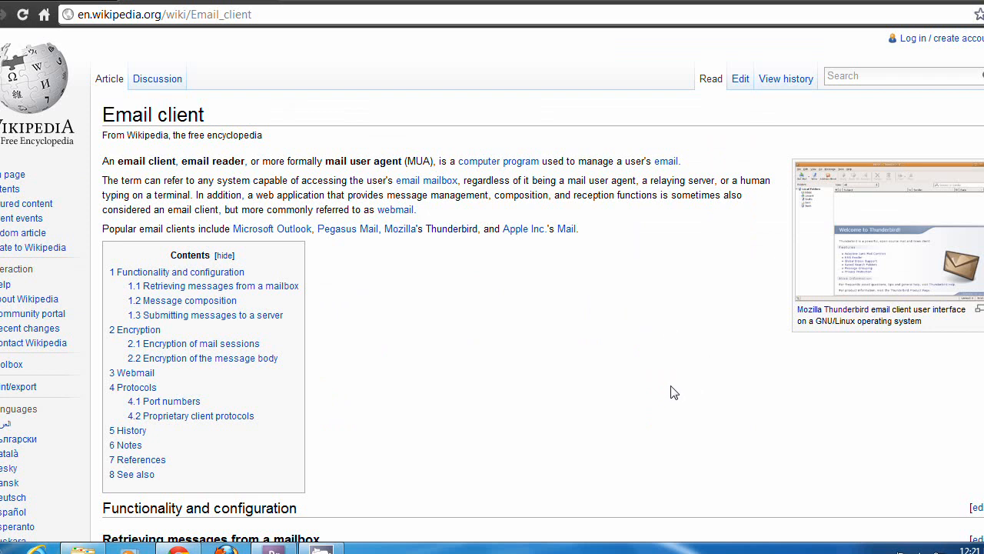
{"action": "mouse_move", "coordinate": [668, 386]}
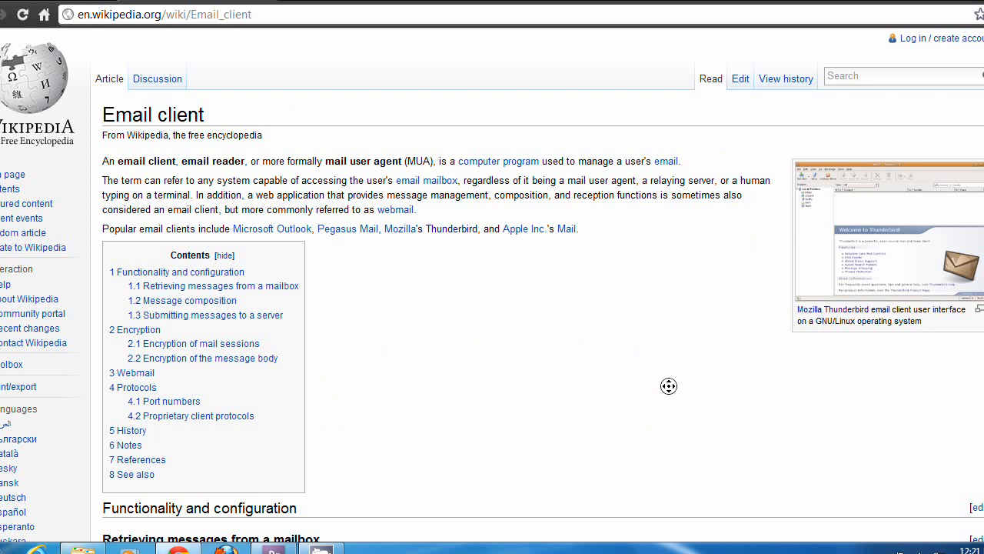
- Read through the Wikipedia email client articles, then switch to full-screen view
{"action": "scroll", "scroll_direction": "down", "scroll_amount": 3}
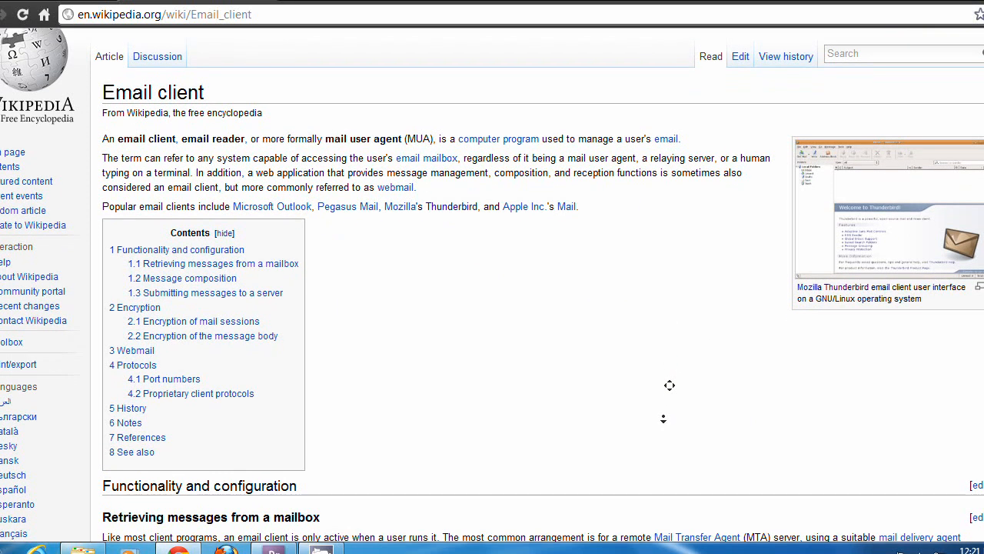
{"action": "scroll", "scroll_direction": "down", "scroll_amount": 3}
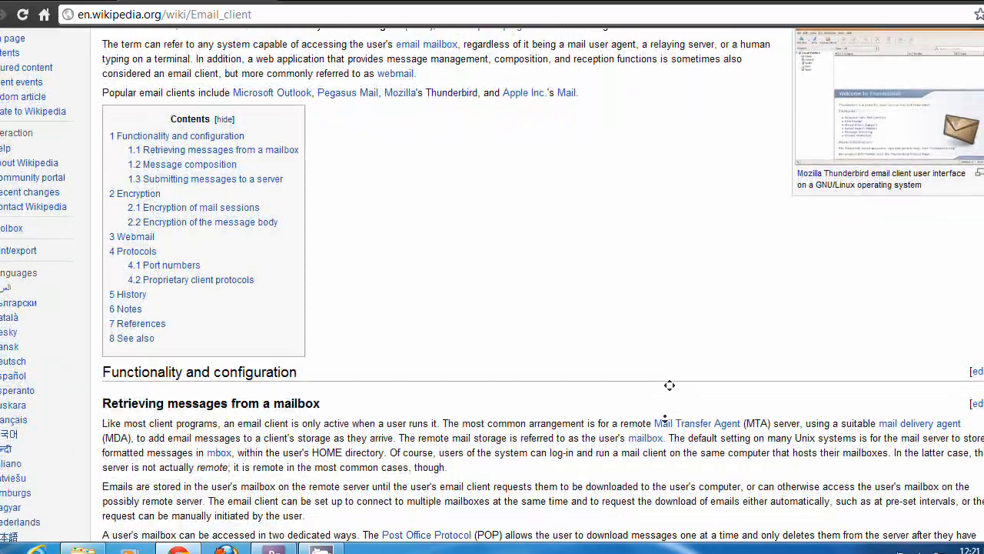
{"action": "scroll", "scroll_direction": "down", "scroll_amount": 3}
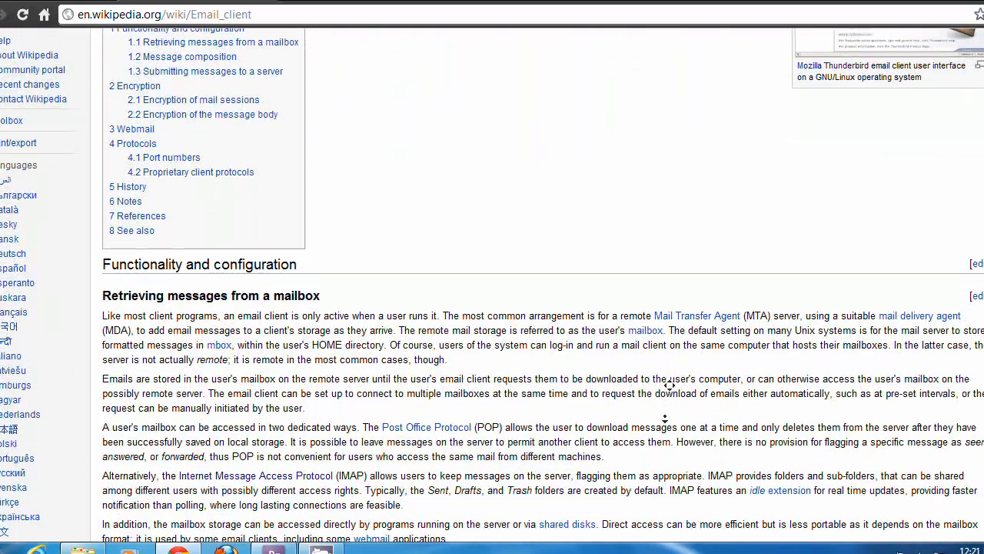
{"action": "scroll", "scroll_direction": "down", "scroll_amount": 3}
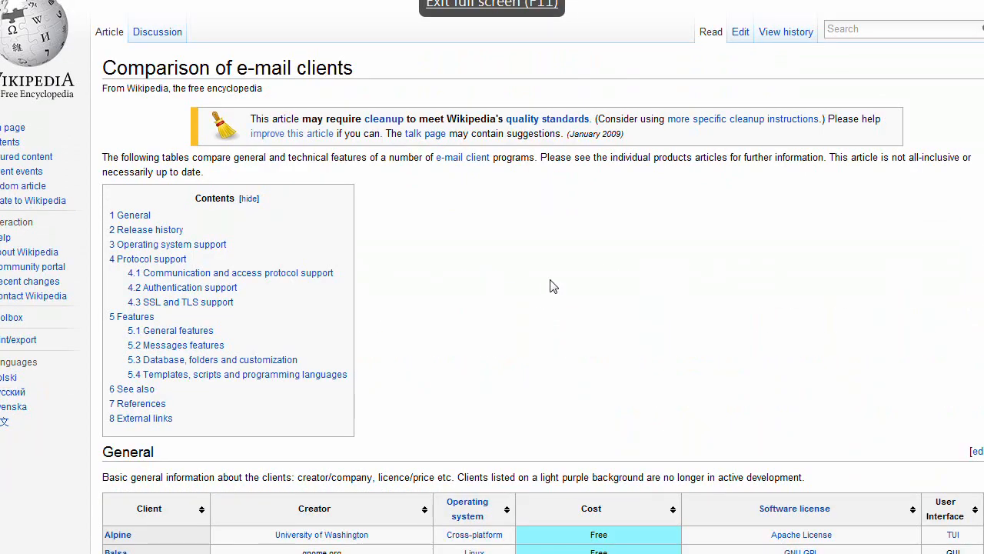
{"action": "scroll", "scroll_direction": "down", "scroll_amount": 3}
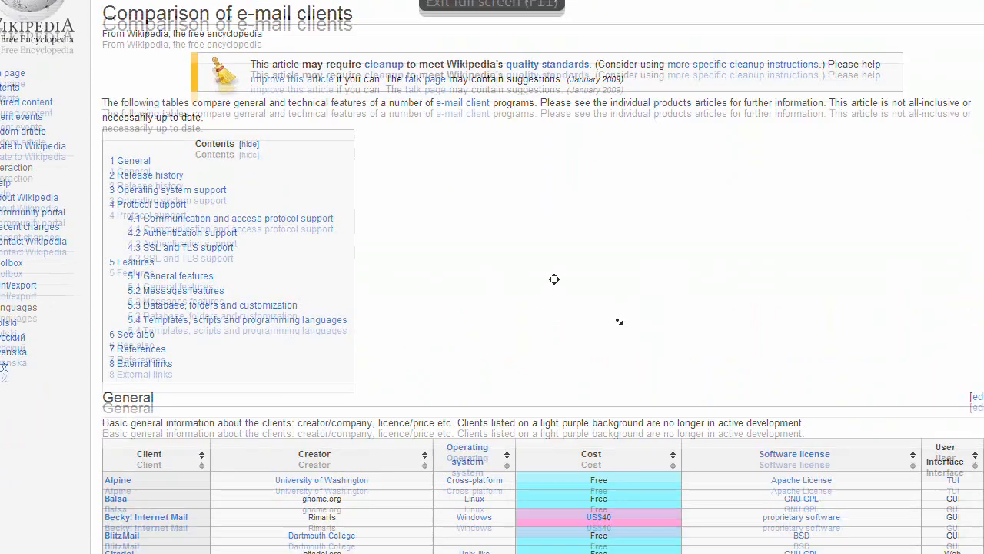
{"action": "scroll", "scroll_direction": "down", "scroll_amount": 3}
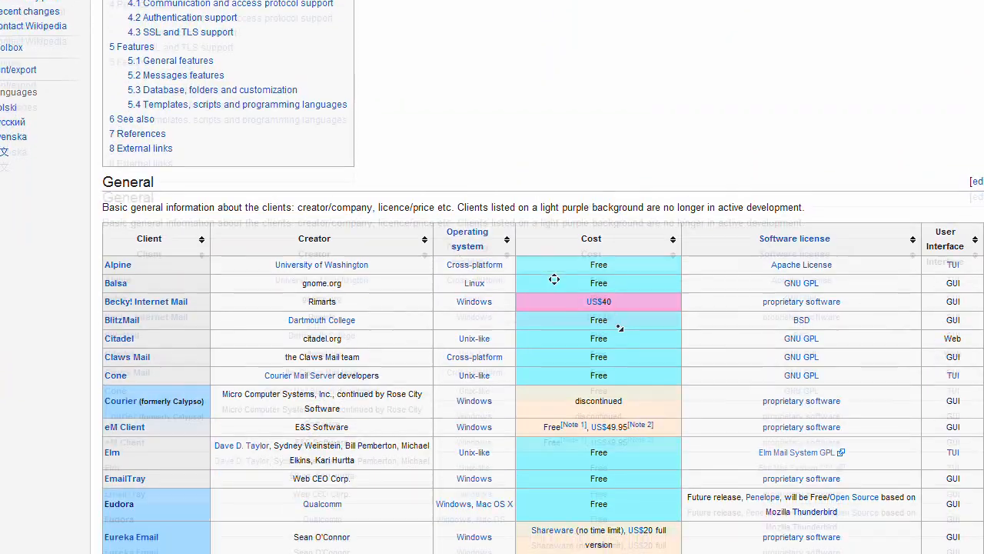
{"action": "scroll", "scroll_direction": "down", "scroll_amount": 3}
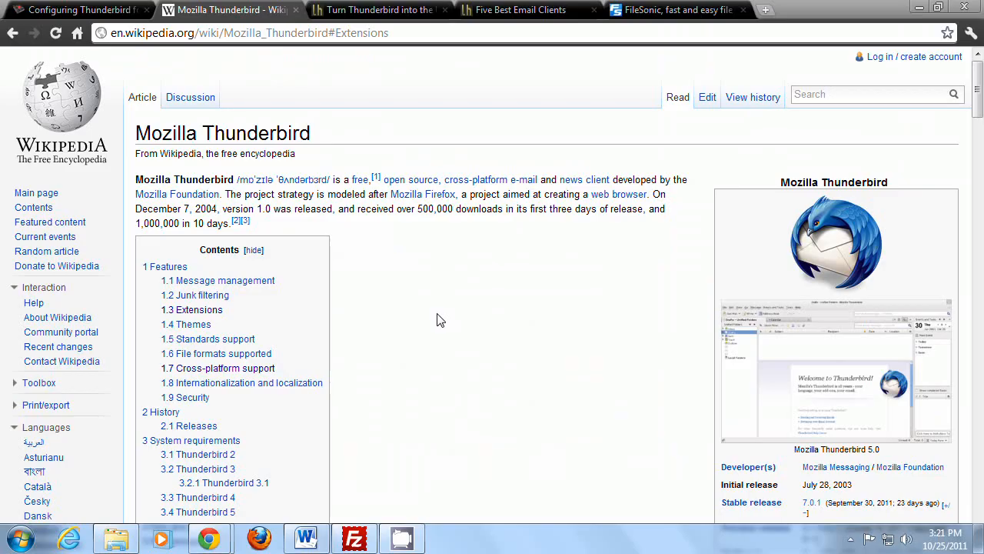
{"action": "key", "text": "F11"}
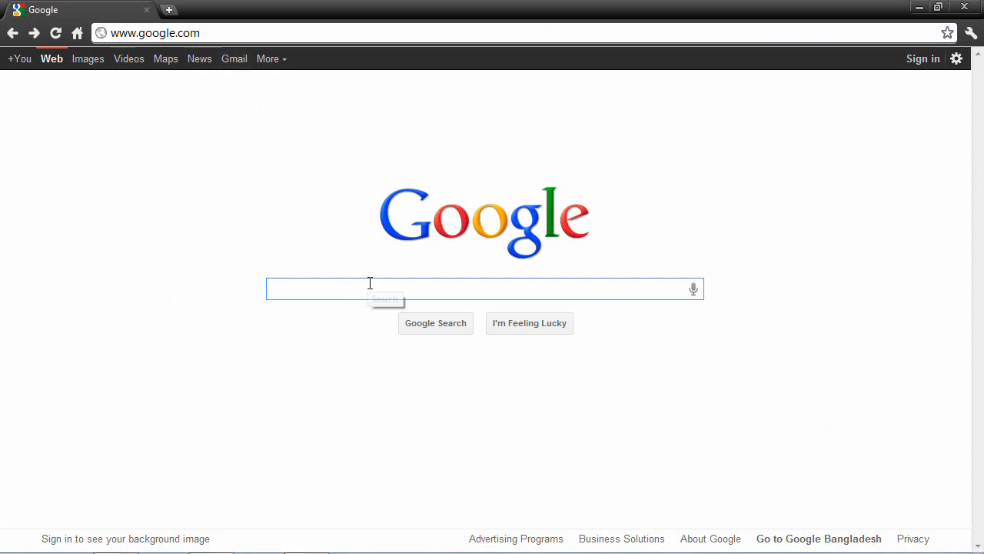
- Search Google for 'mozilla thunderbird' and open the official Mozilla Thunderbird page
{"action": "type", "text": "mozilla thunderbird"}
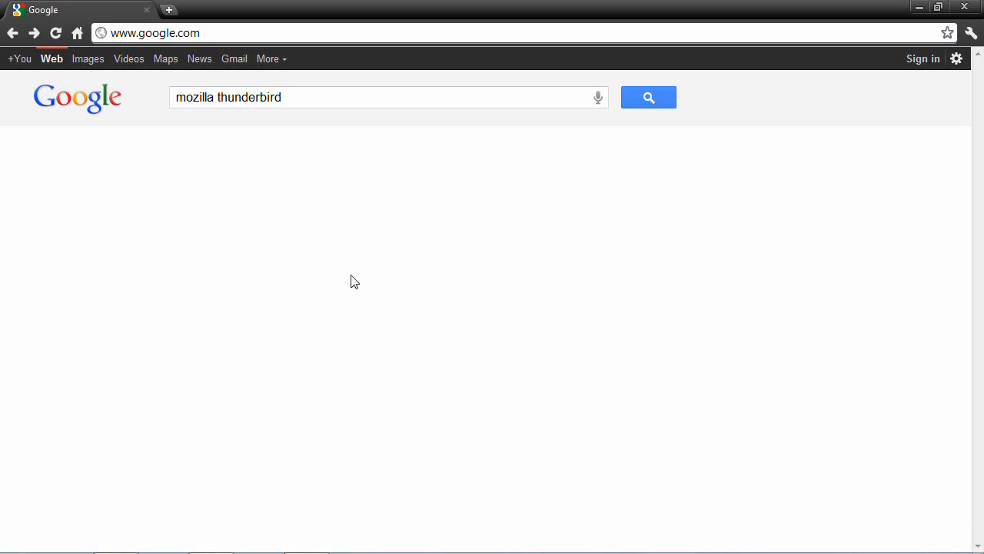
{"action": "left_click", "coordinate": [649, 96]}
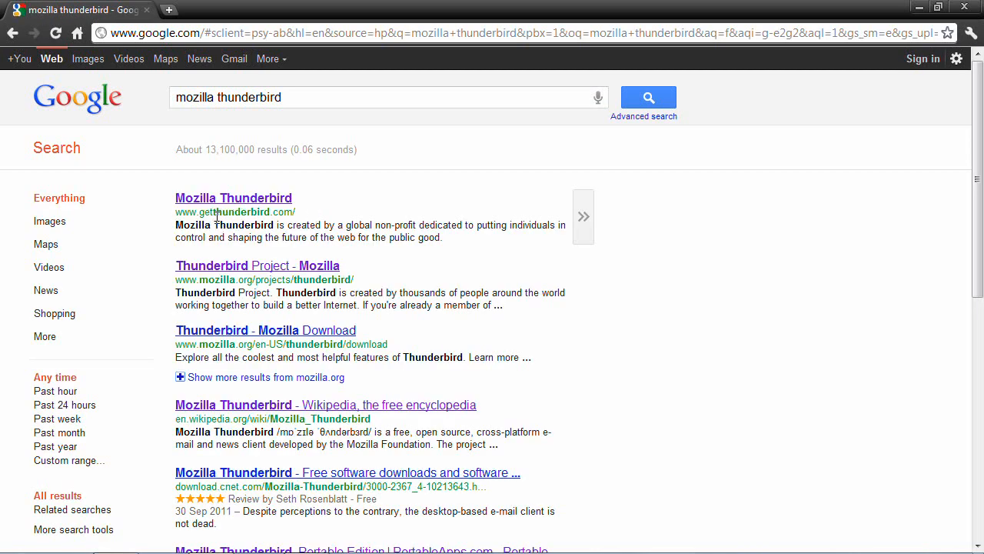
{"action": "left_click", "coordinate": [233, 198]}
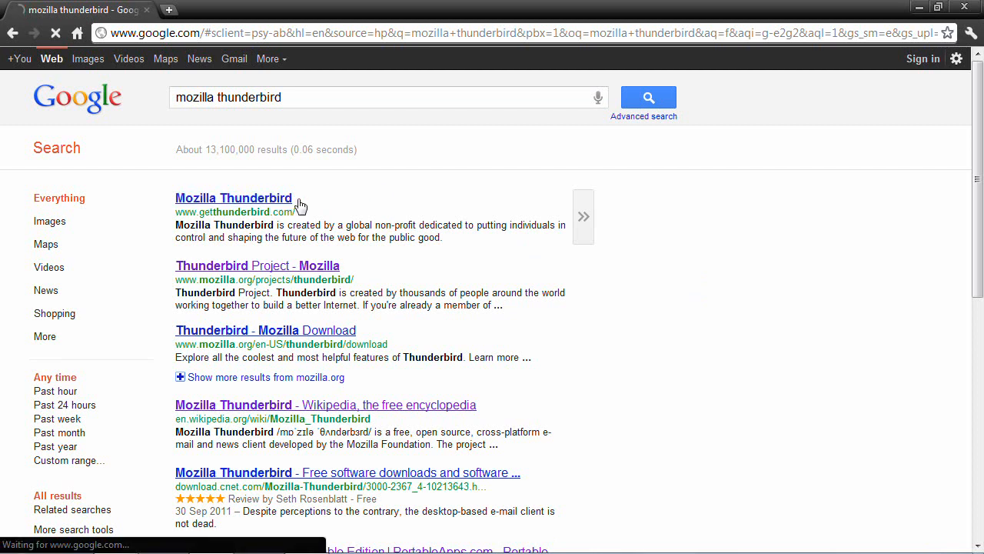
{"action": "left_click", "coordinate": [233, 197]}
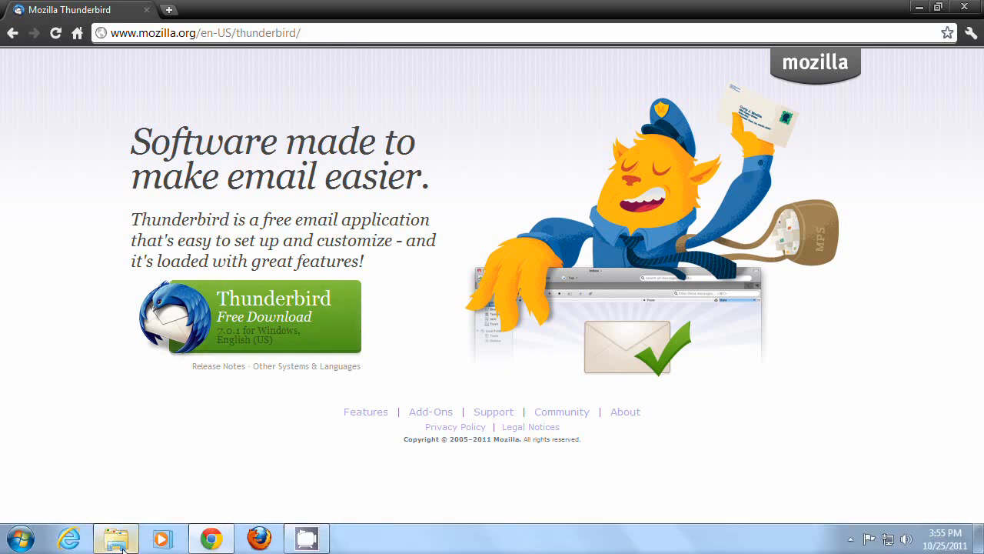
- Launch the Thunderbird Setup 7.0.1 installer from the Downloads > Programs folder
{"action": "left_click", "coordinate": [116, 538]}
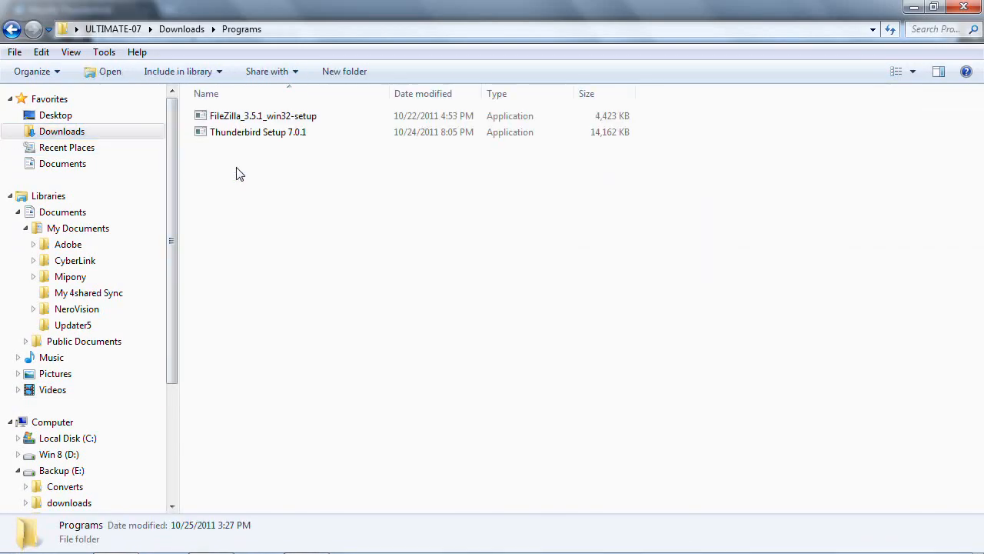
{"action": "left_click", "coordinate": [258, 132]}
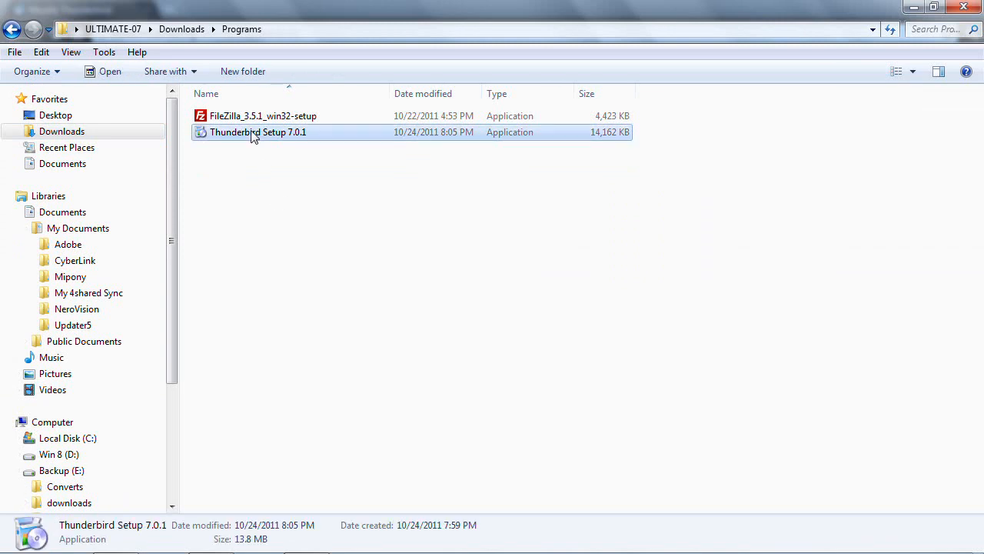
{"action": "double_click", "coordinate": [258, 132]}
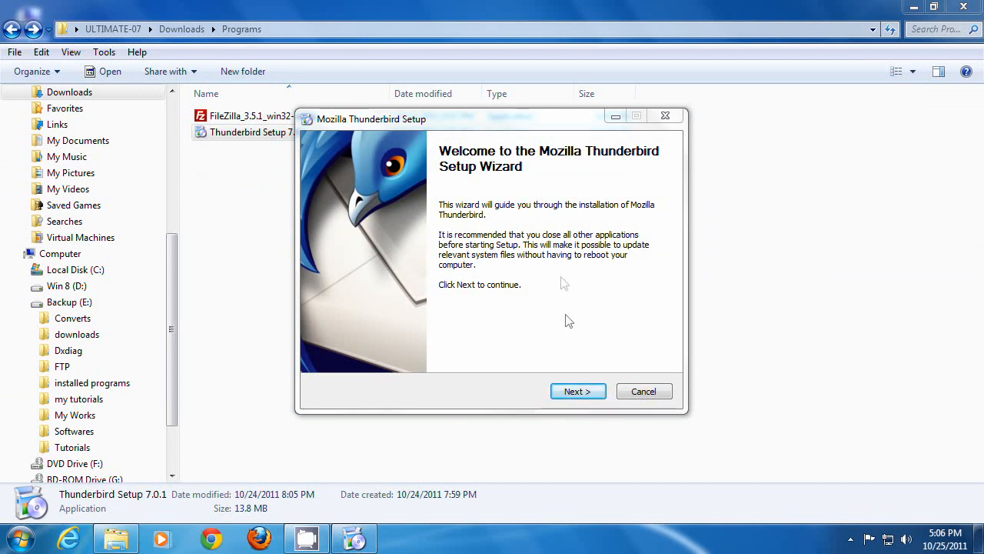
- Choose Custom setup, keeping Thunderbird as the default mail application
{"action": "left_click", "coordinate": [577, 392]}
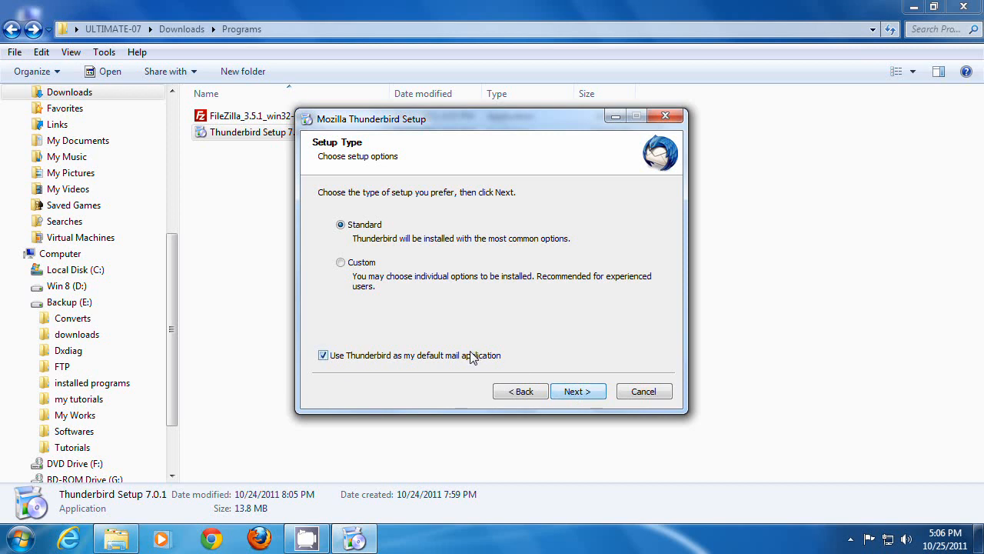
{"action": "left_click", "coordinate": [340, 262]}
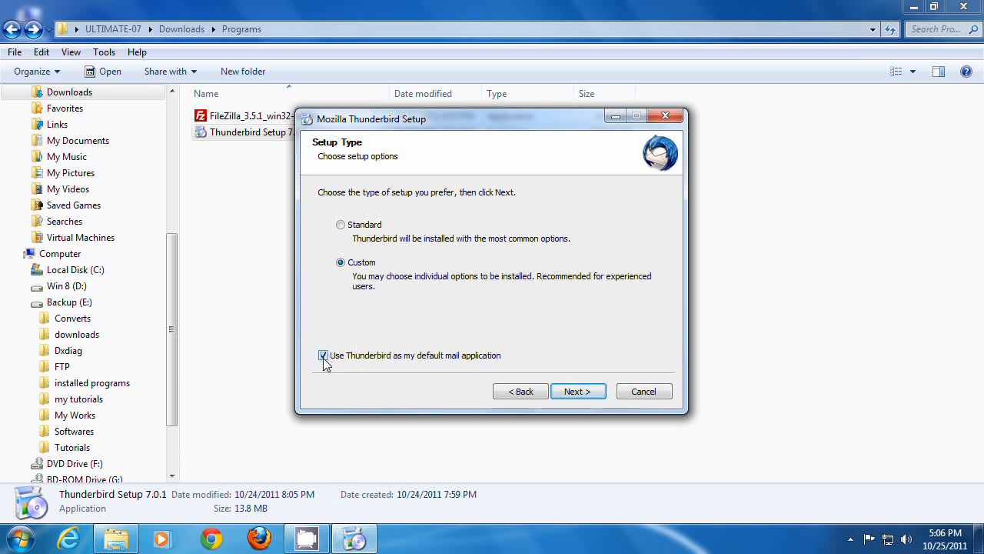
{"action": "left_click", "coordinate": [323, 355]}
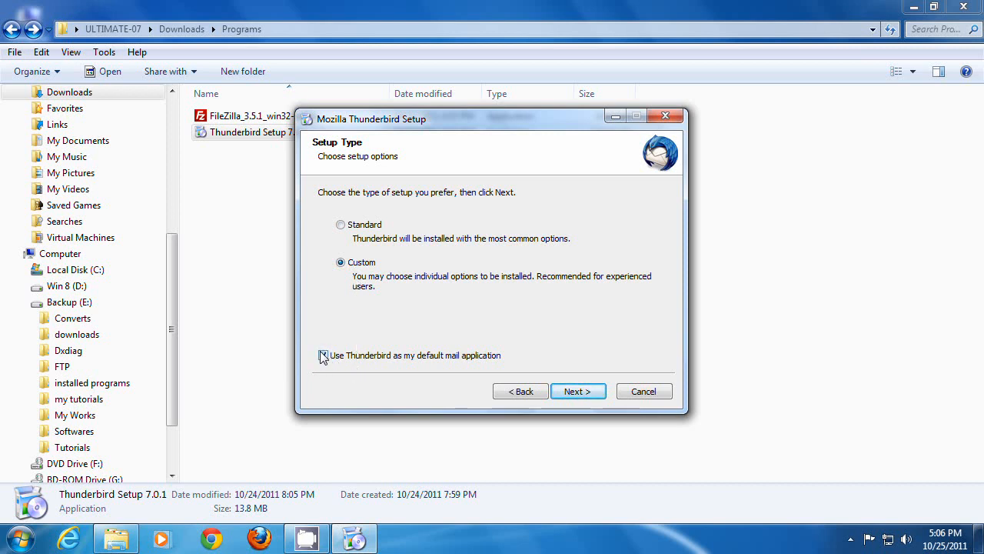
{"action": "left_click", "coordinate": [323, 355]}
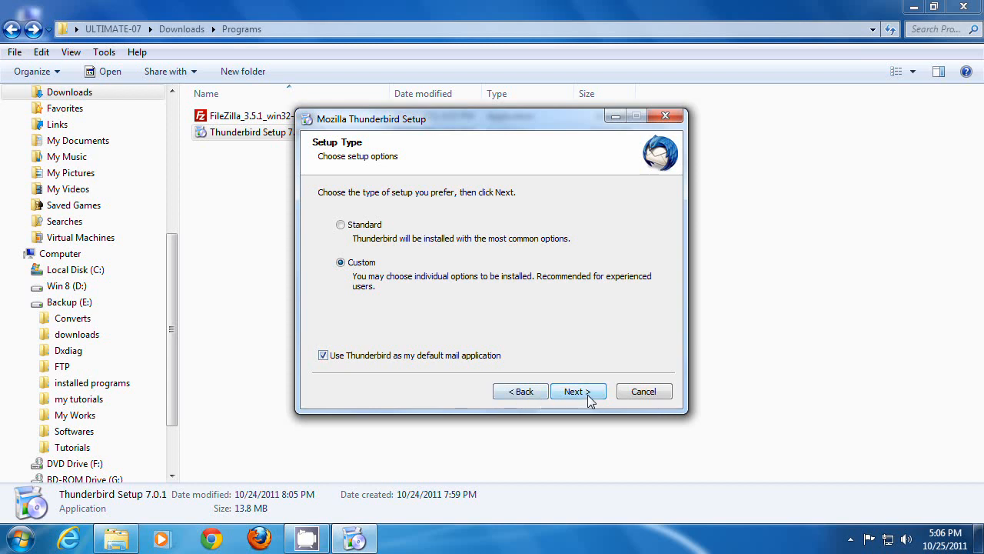
{"action": "left_click", "coordinate": [578, 391]}
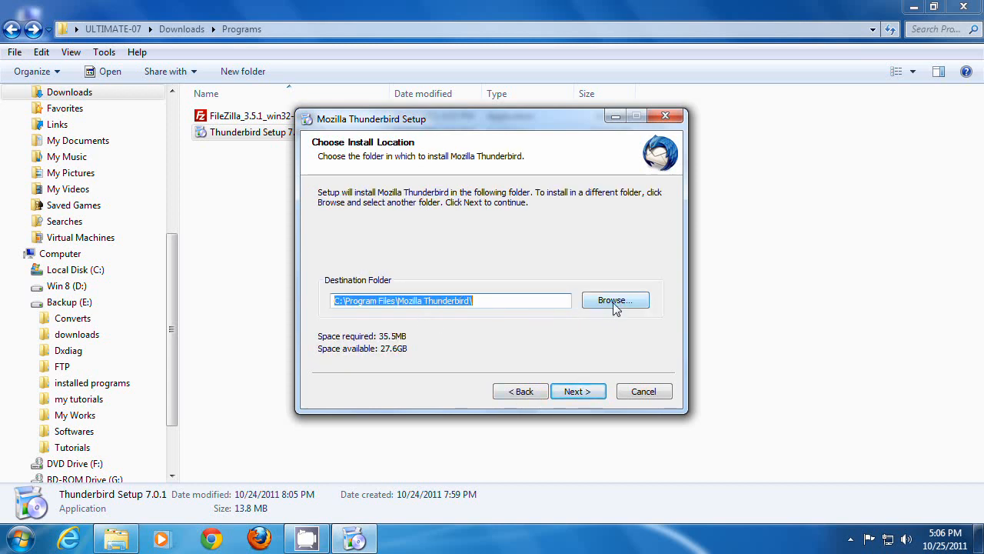
- Install to C:\Program Files\Mozilla Thunderbird with desktop, Start Menu and Quick Launch shortcuts
{"action": "left_click", "coordinate": [616, 300]}
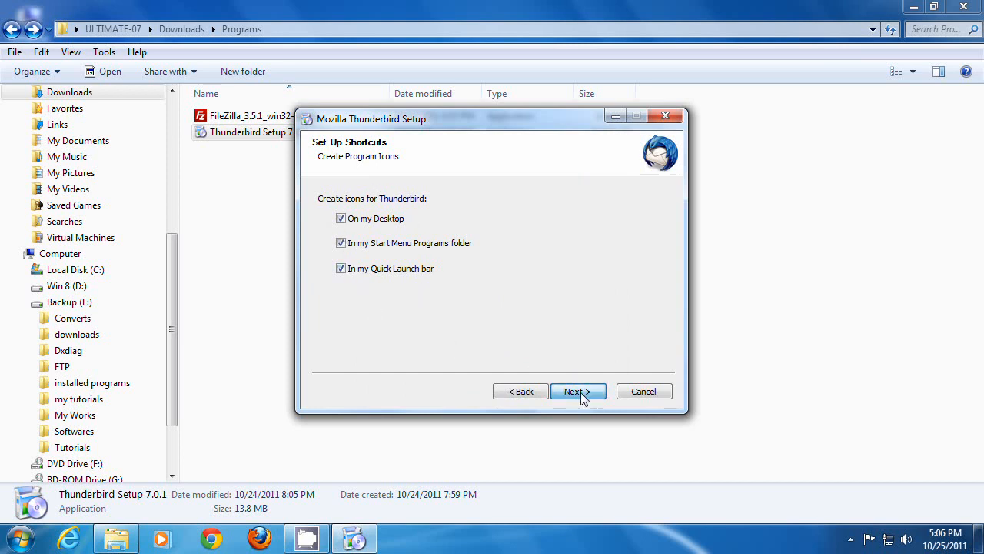
{"action": "left_click", "coordinate": [578, 390]}
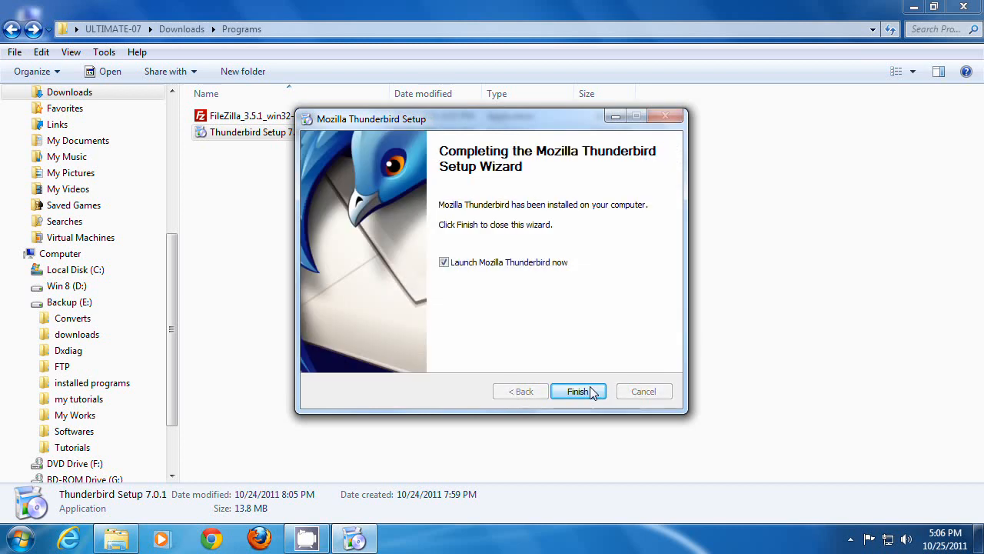
{"action": "mouse_move", "coordinate": [591, 382]}
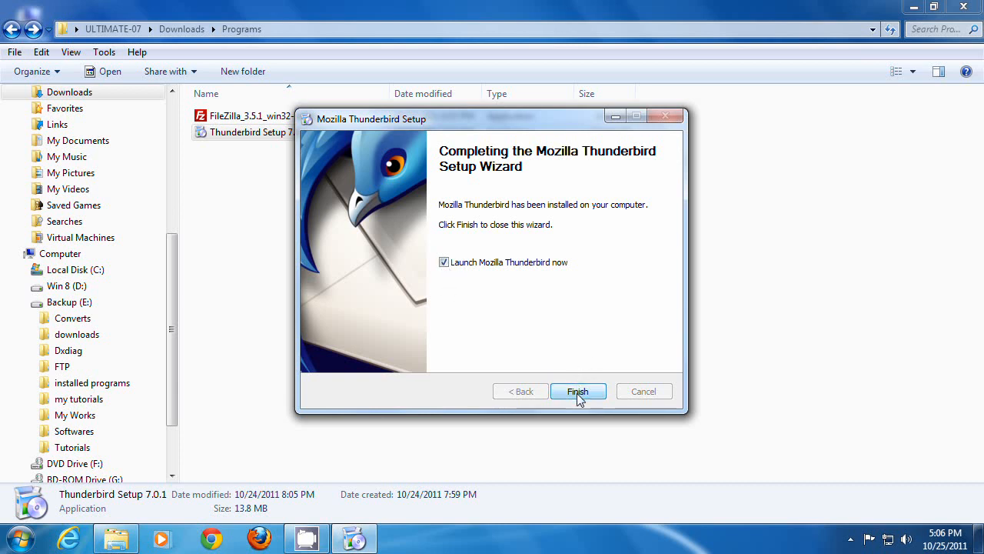
{"action": "mouse_move", "coordinate": [581, 334]}
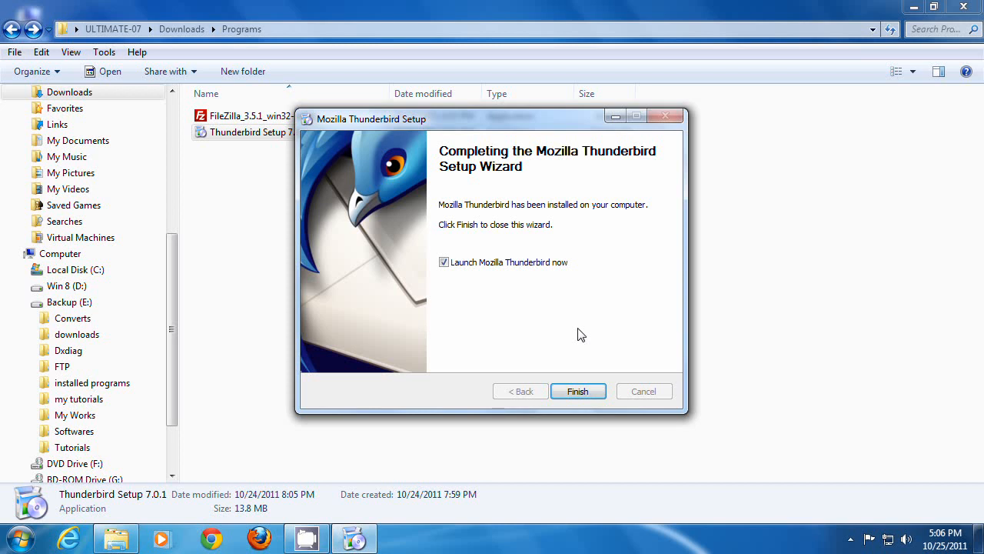
- Close the setup wizard with 'Launch Mozilla Thunderbird now' left checked
{"action": "left_click", "coordinate": [444, 262]}
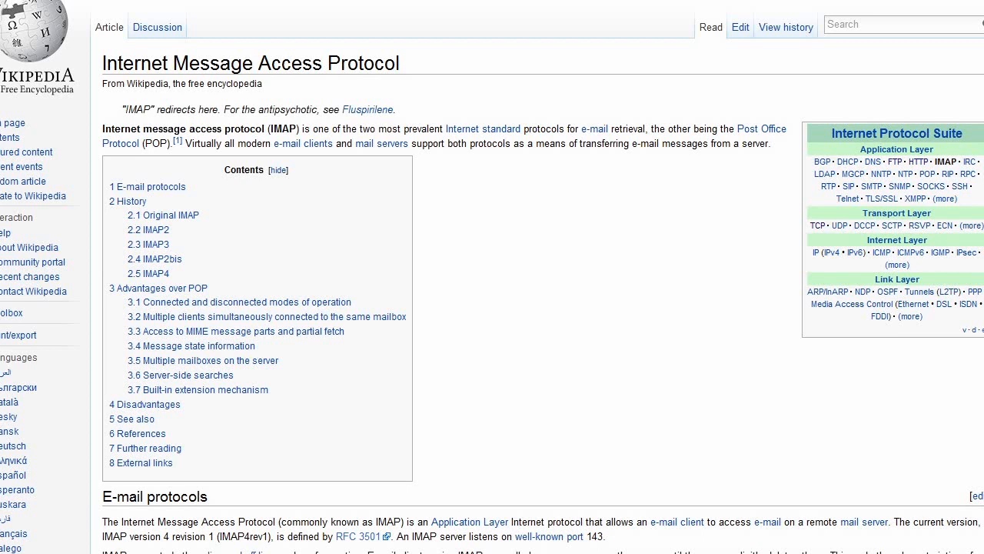
{"action": "scroll", "scroll_direction": "down", "scroll_amount": 3}
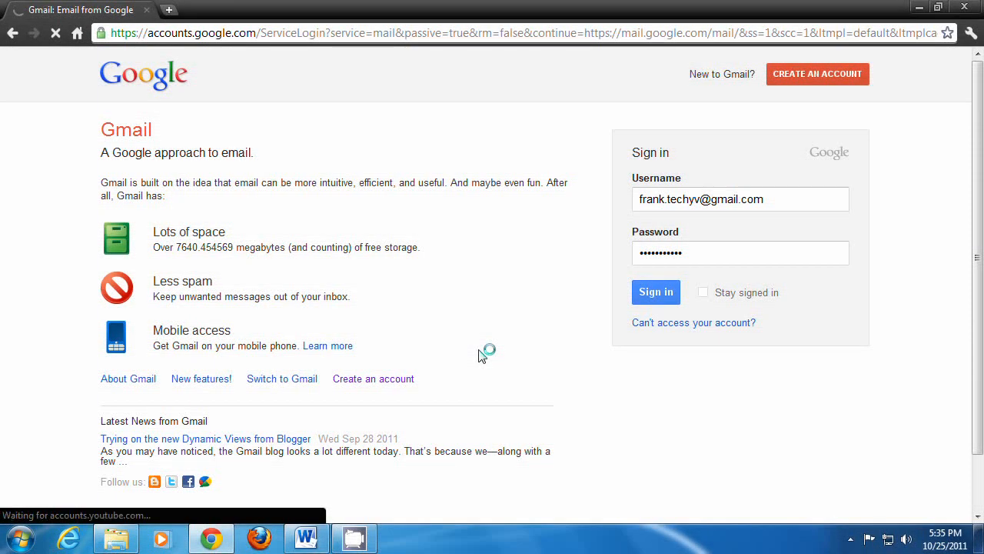
- Sign in to Gmail and open Mail settings from the gear Options menu
{"action": "left_click", "coordinate": [656, 292]}
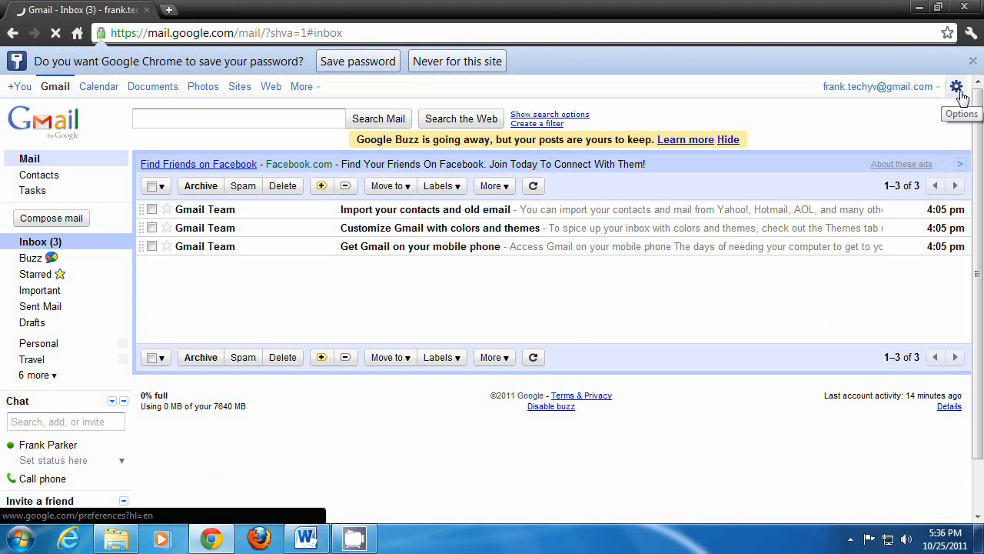
{"action": "left_click", "coordinate": [956, 86]}
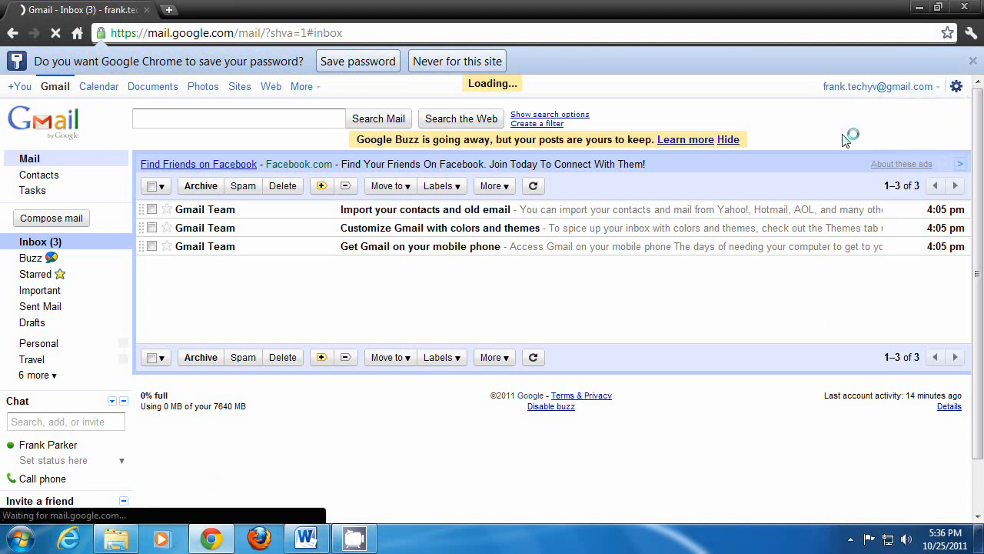
{"action": "left_click", "coordinate": [957, 86]}
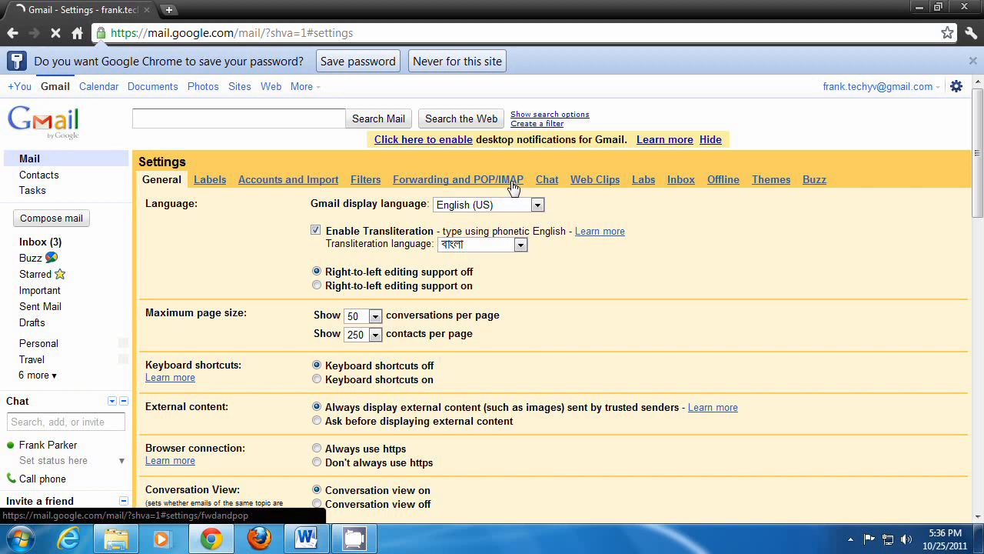
- Enable IMAP and POP for all mail in Gmail, save, and launch Thunderbird
{"action": "left_click", "coordinate": [458, 179]}
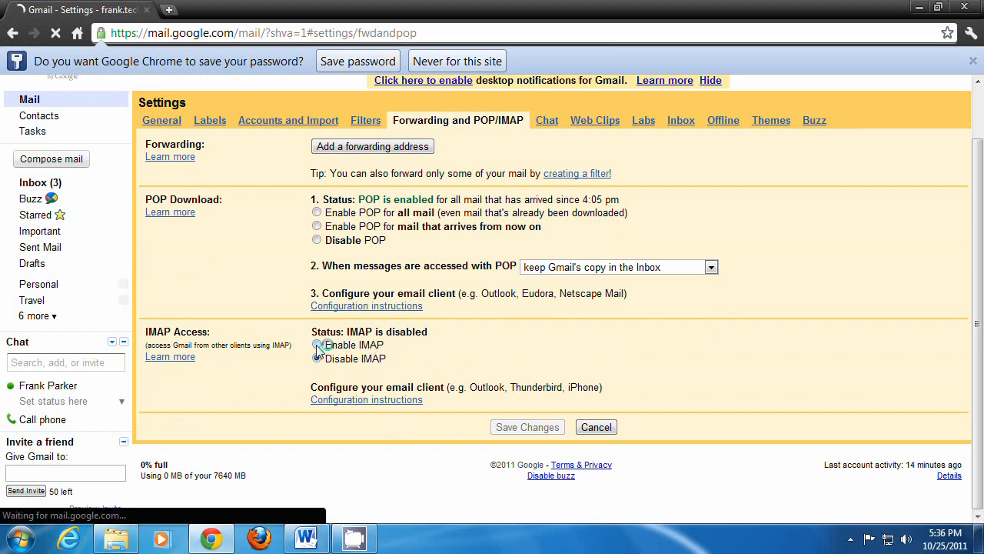
{"action": "left_click", "coordinate": [317, 344]}
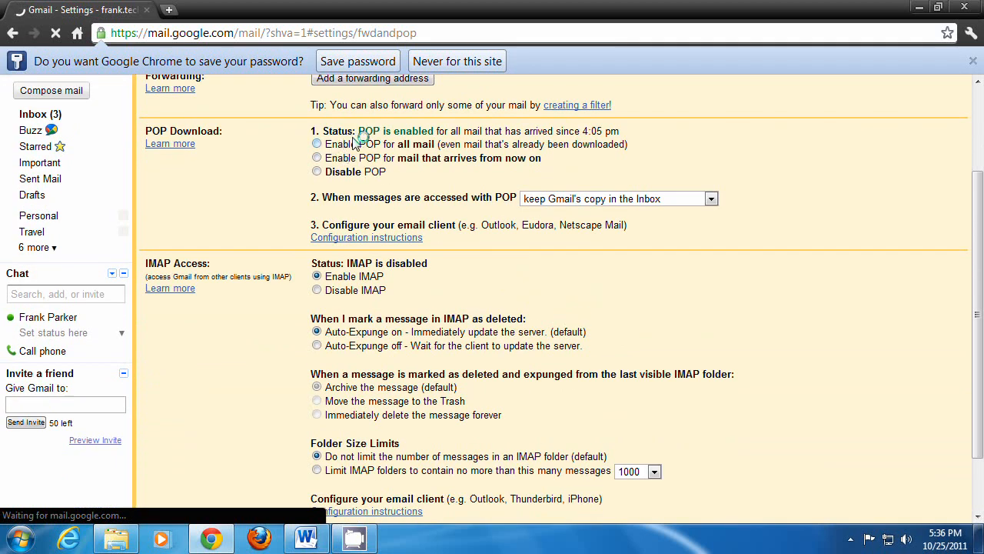
{"action": "left_click", "coordinate": [316, 145]}
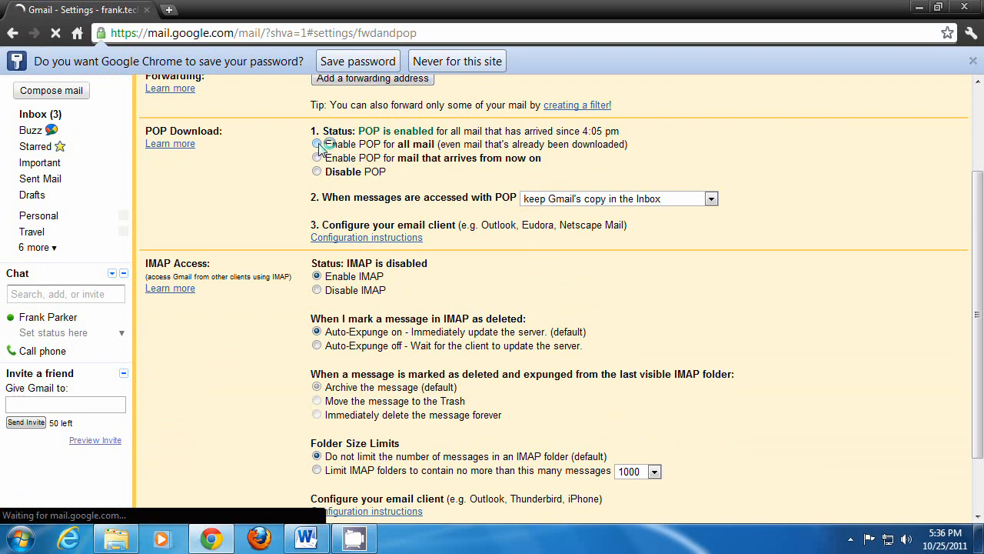
{"action": "scroll", "scroll_direction": "down", "scroll_amount": 3}
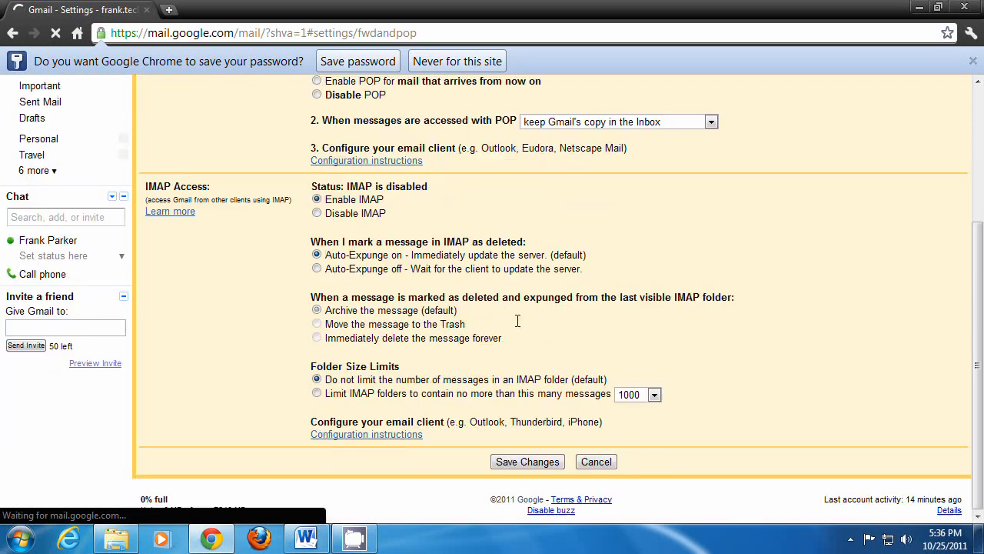
{"action": "left_click", "coordinate": [528, 461]}
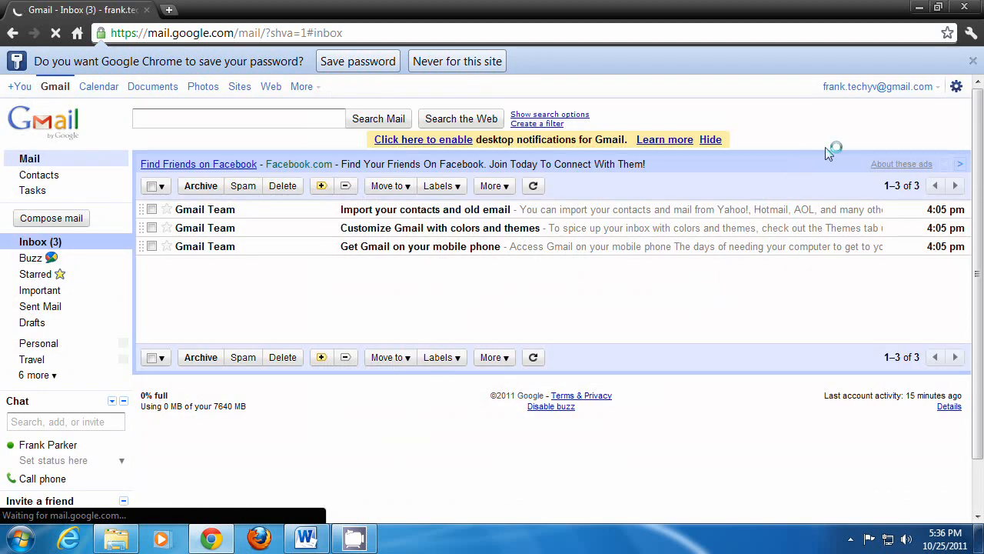
{"action": "mouse_move", "coordinate": [888, 108]}
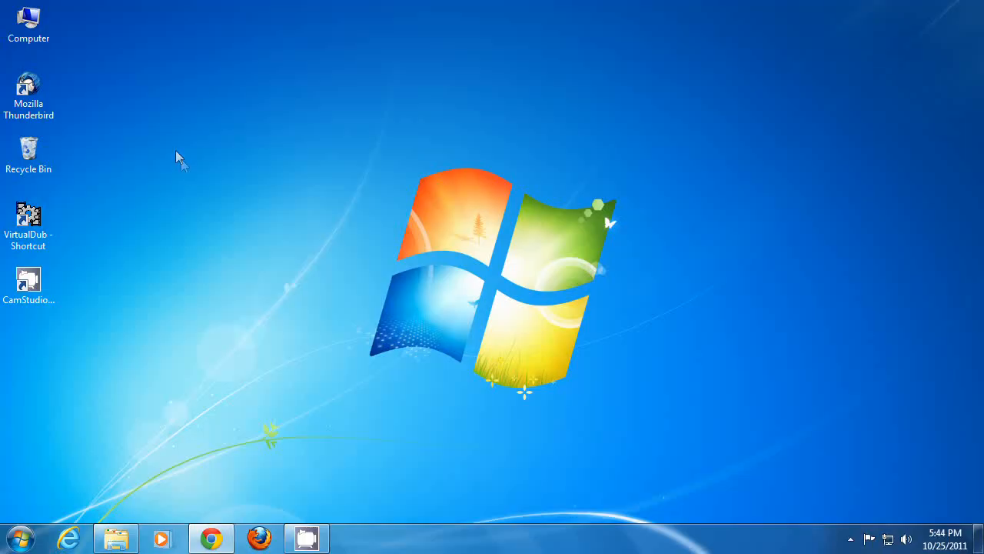
{"action": "mouse_move", "coordinate": [252, 131]}
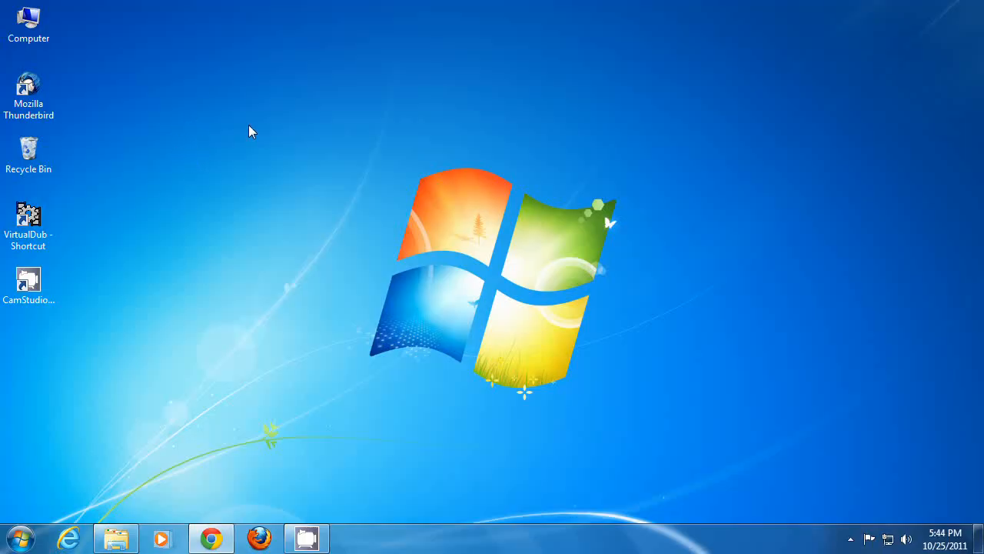
{"action": "left_click", "coordinate": [28, 88]}
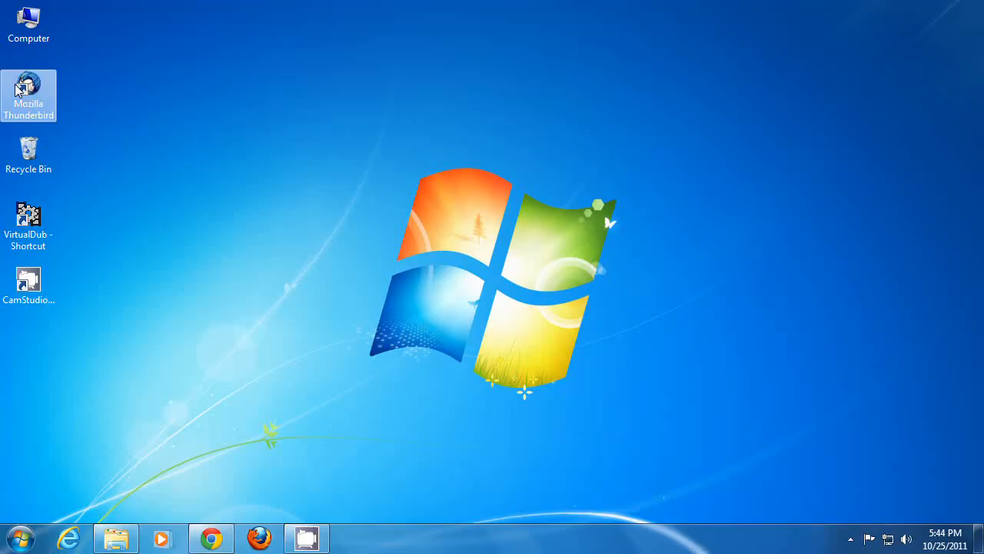
{"action": "double_click", "coordinate": [28, 84]}
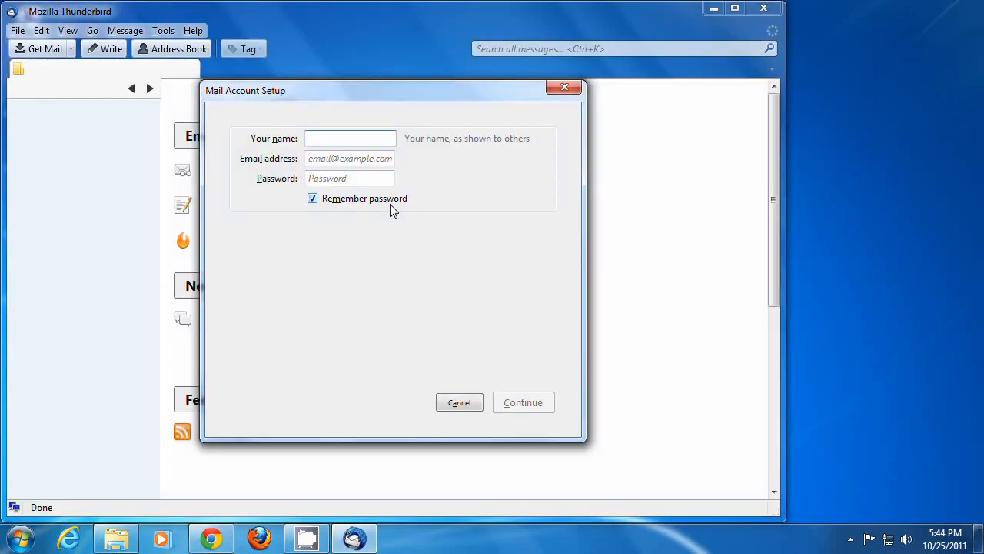
{"action": "mouse_move", "coordinate": [335, 129]}
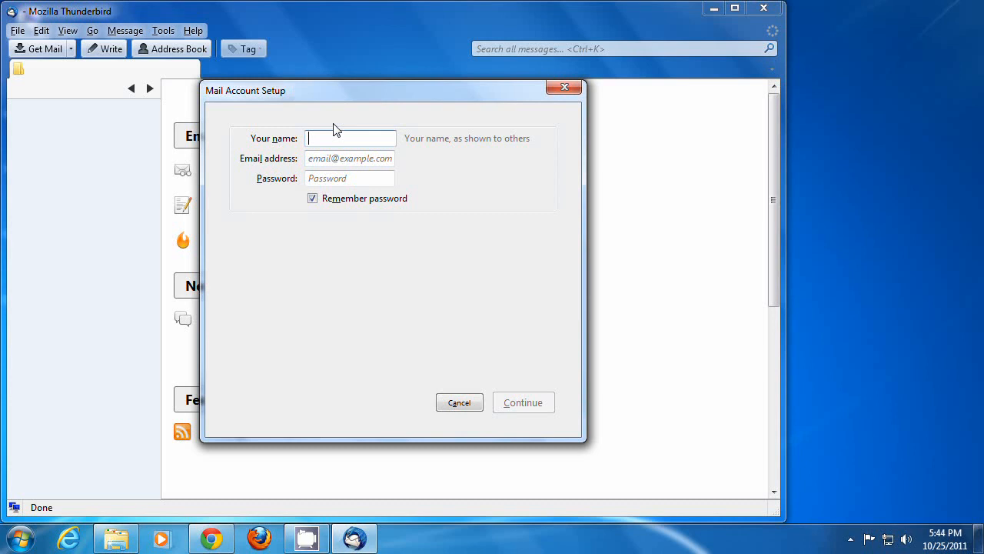
- Enter the name Frank, Gmail address and password, then look up the server configuration
{"action": "type", "text": "Frank"}
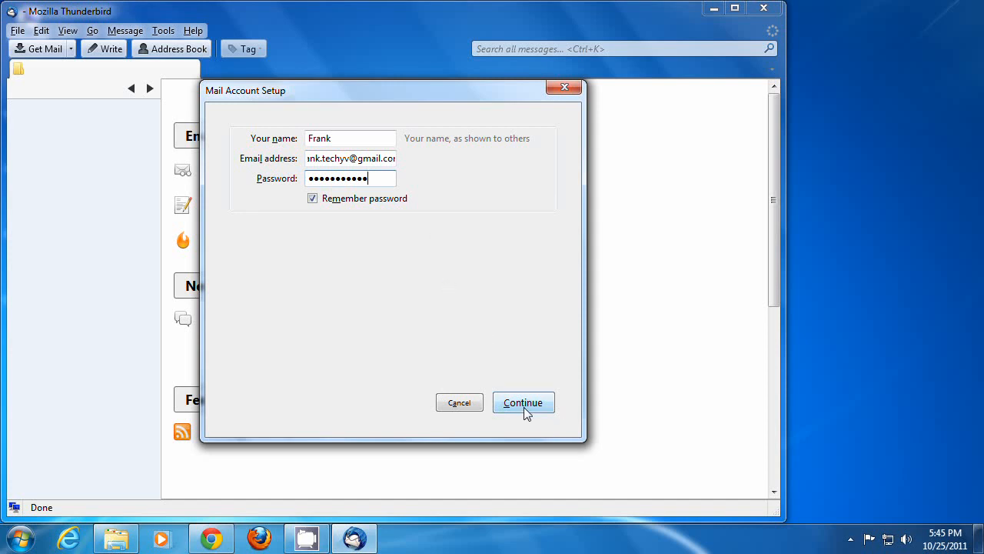
{"action": "left_click", "coordinate": [524, 402]}
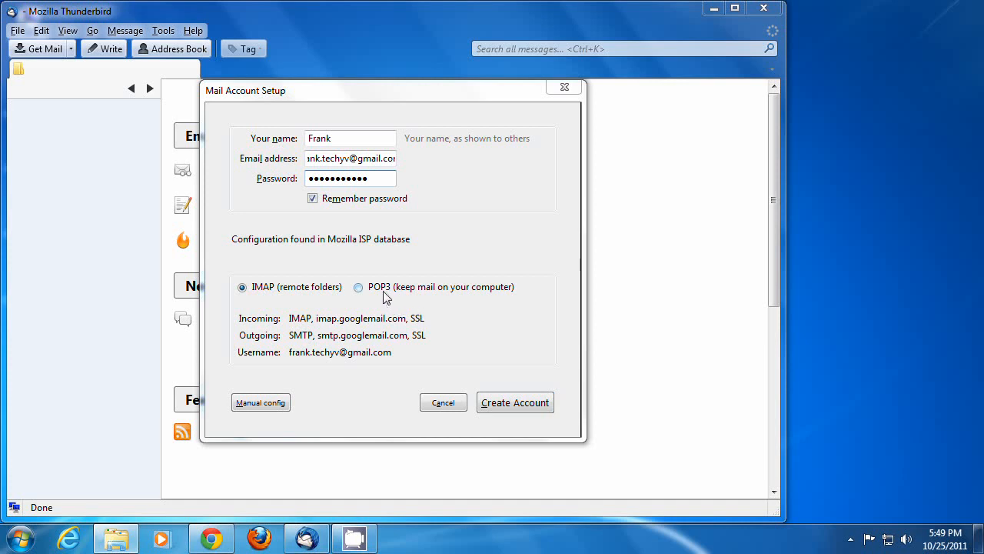
- Create the Gmail account as POP3 with incoming server pop.gmail.com, re-tested successfully
{"action": "left_click", "coordinate": [358, 286]}
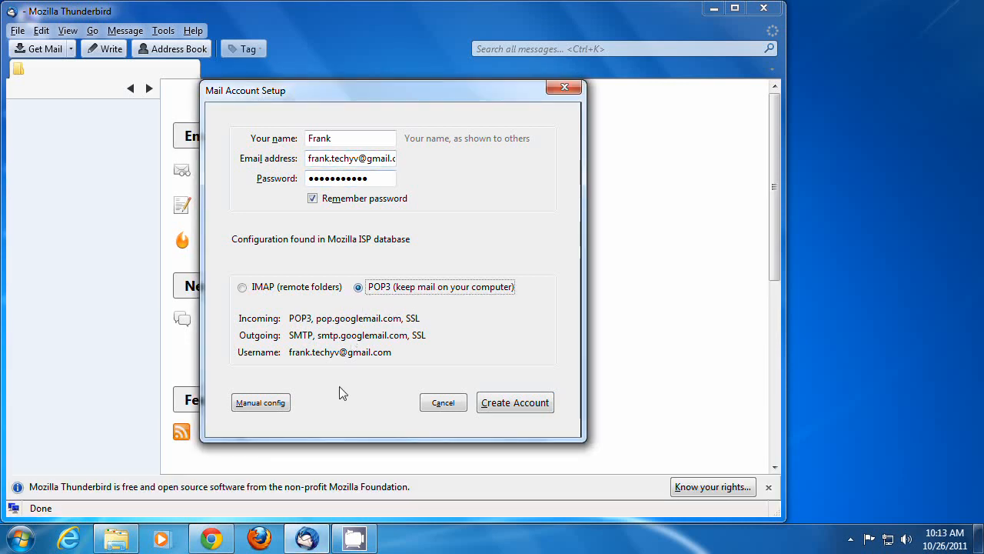
{"action": "left_click", "coordinate": [261, 402]}
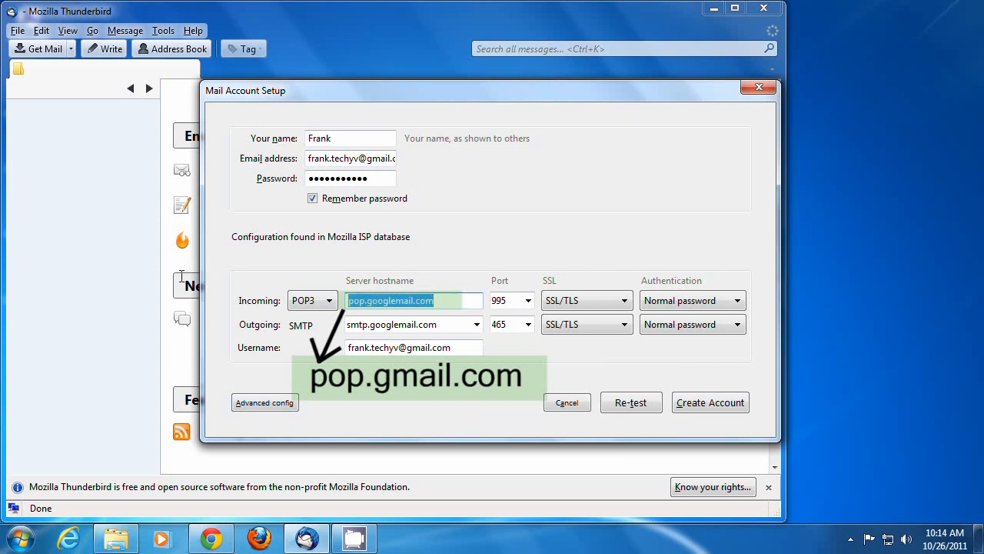
{"action": "type", "text": "pop.gmail.com"}
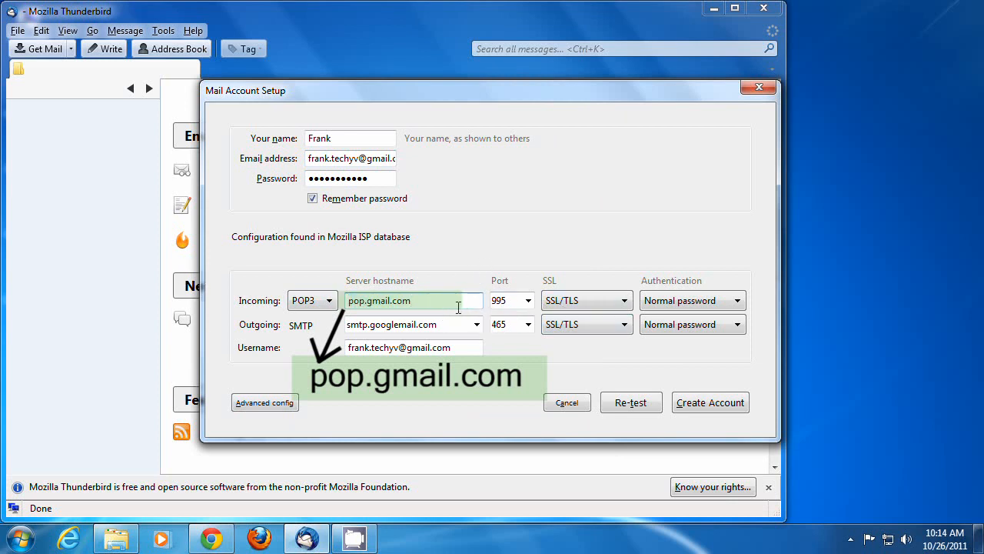
{"action": "left_click", "coordinate": [631, 402]}
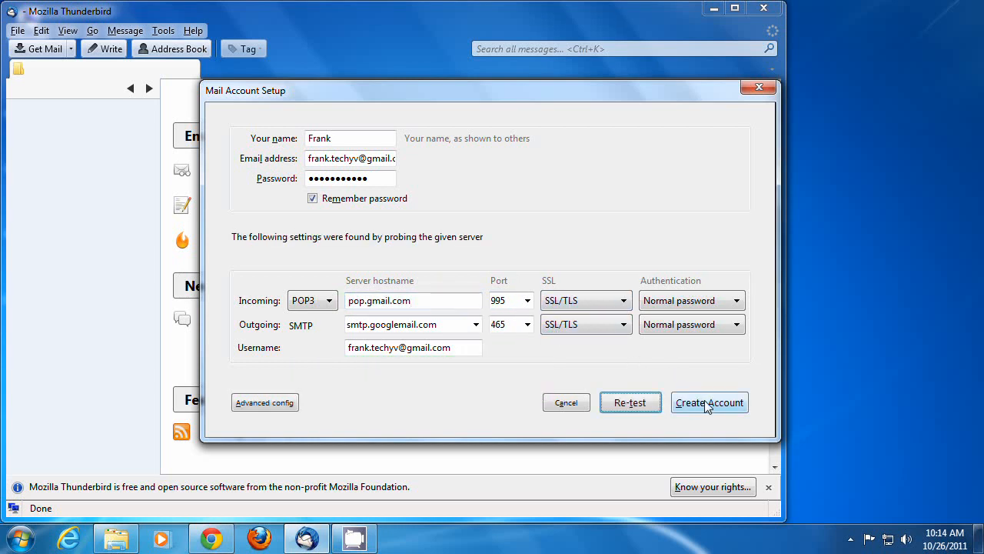
{"action": "left_click", "coordinate": [709, 402]}
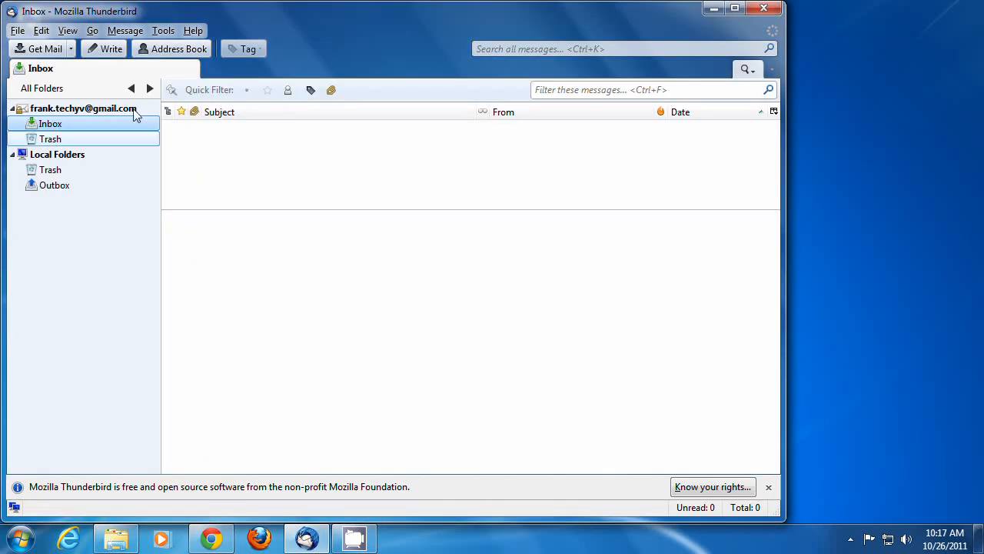
{"action": "mouse_move", "coordinate": [566, 115]}
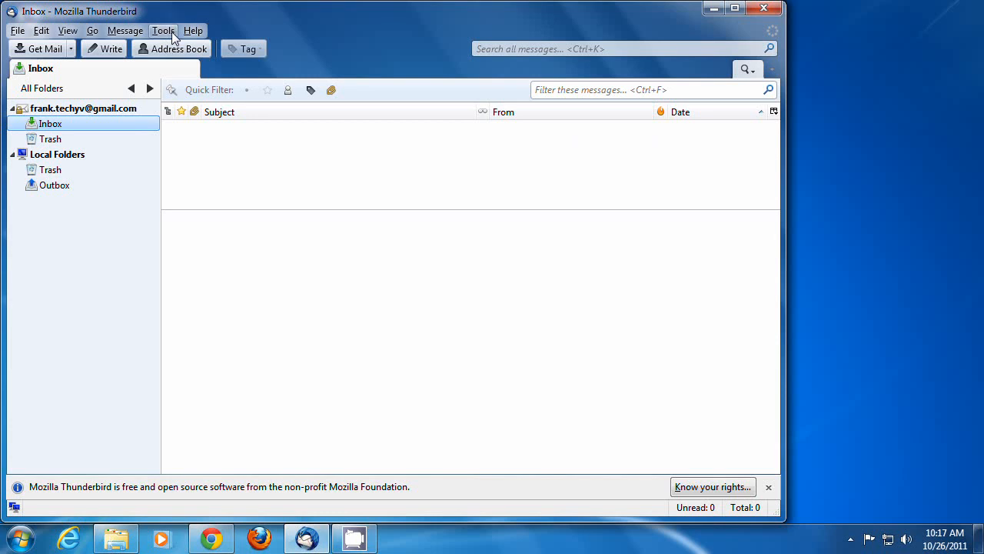
- Open Tools > Account Settings and choose Add Mail Account from Account Actions
{"action": "left_click", "coordinate": [163, 30]}
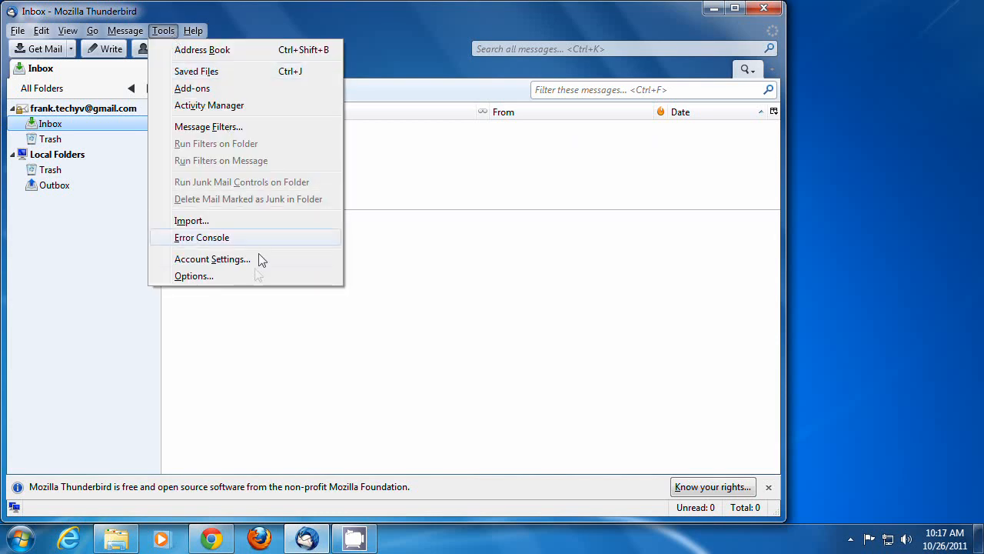
{"action": "mouse_move", "coordinate": [226, 263]}
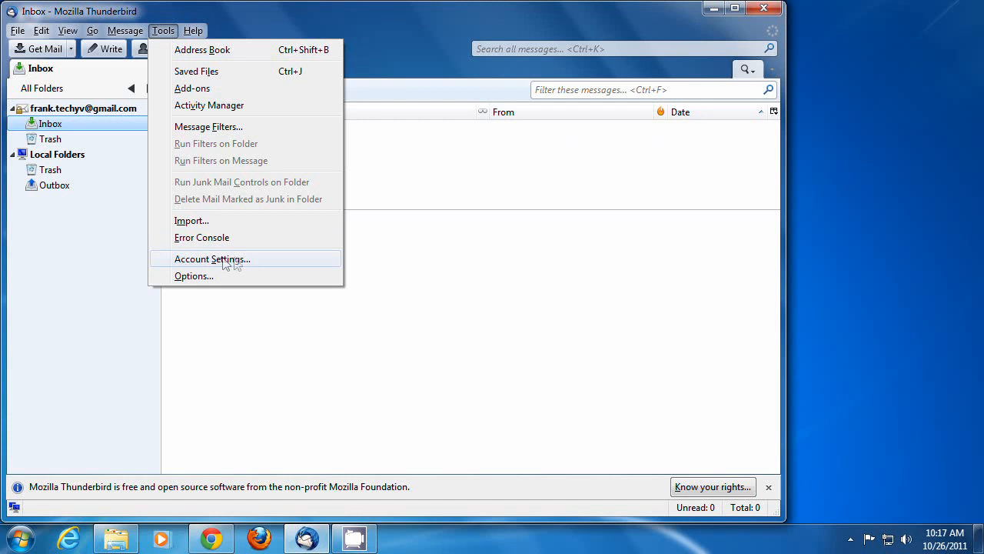
{"action": "left_click", "coordinate": [213, 258]}
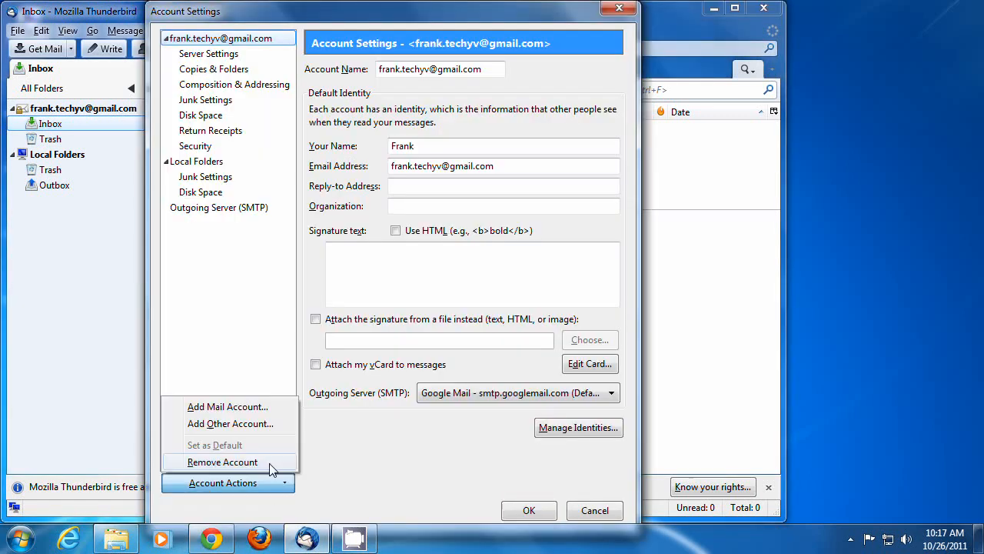
{"action": "mouse_move", "coordinate": [228, 406]}
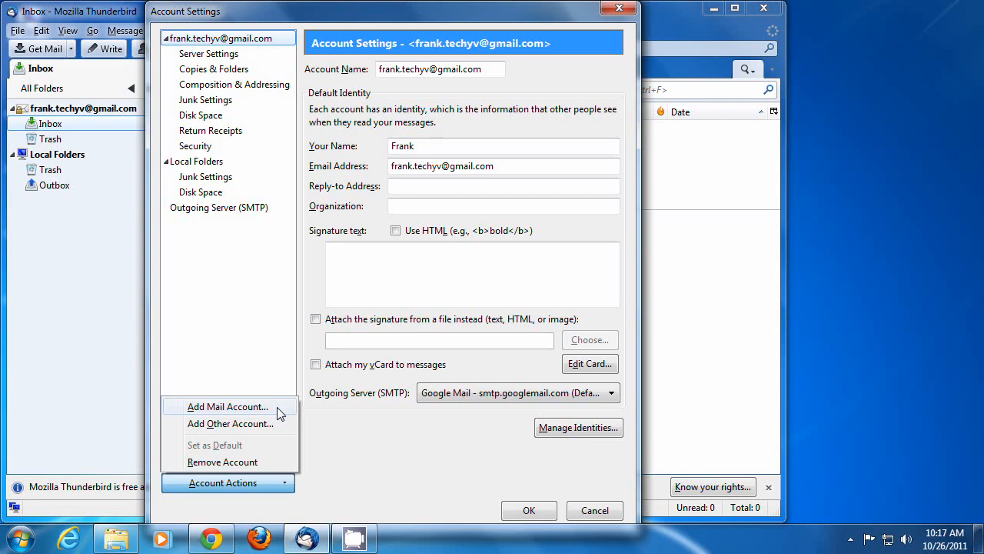
{"action": "left_click", "coordinate": [399, 460]}
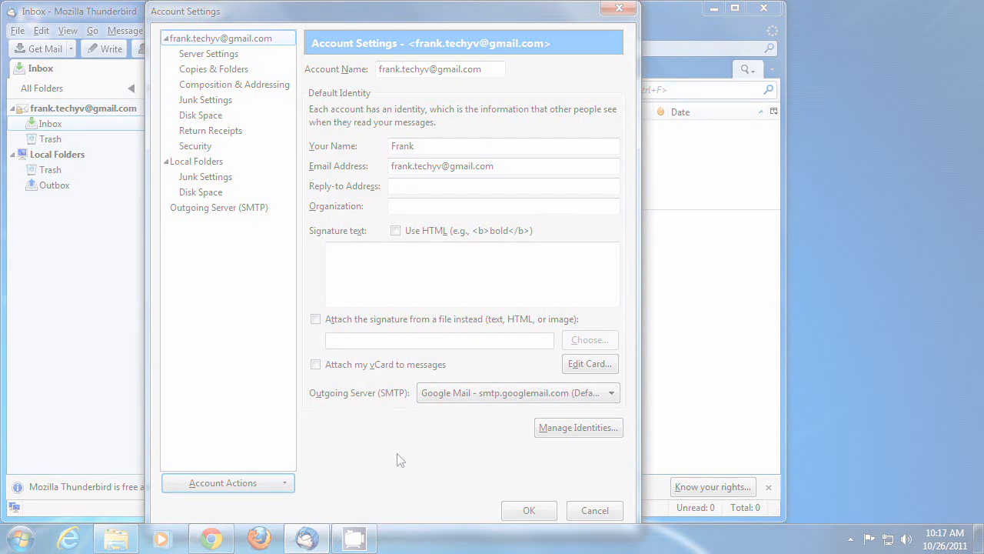